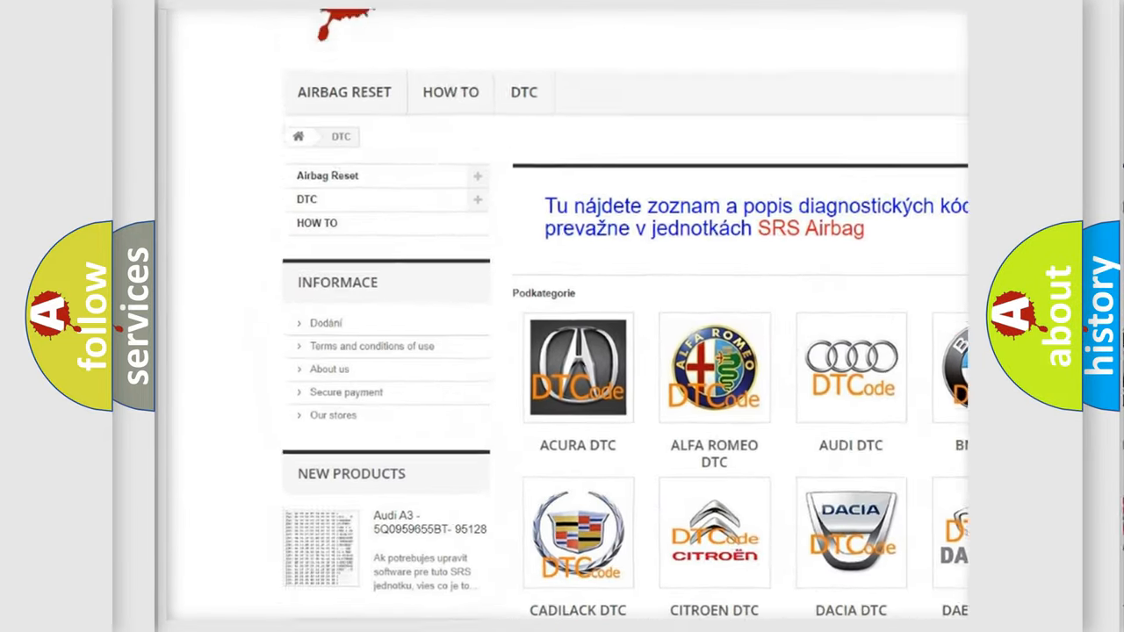
{"action": "scroll", "scroll_direction": "down", "scroll_amount": 3}
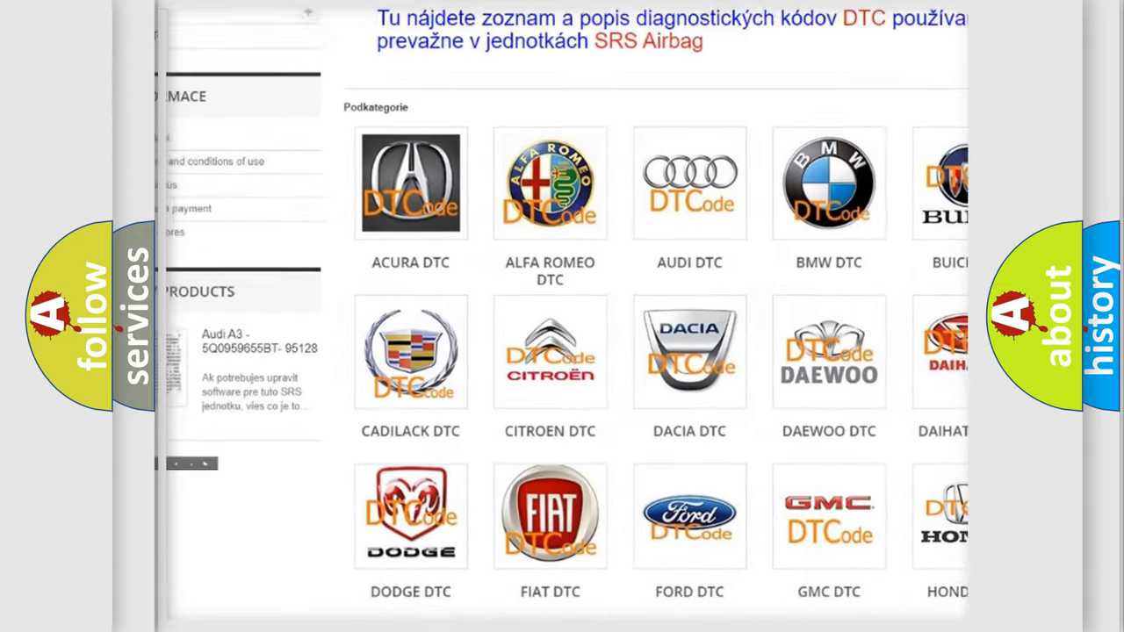
{"action": "scroll", "scroll_direction": "down", "scroll_amount": 3}
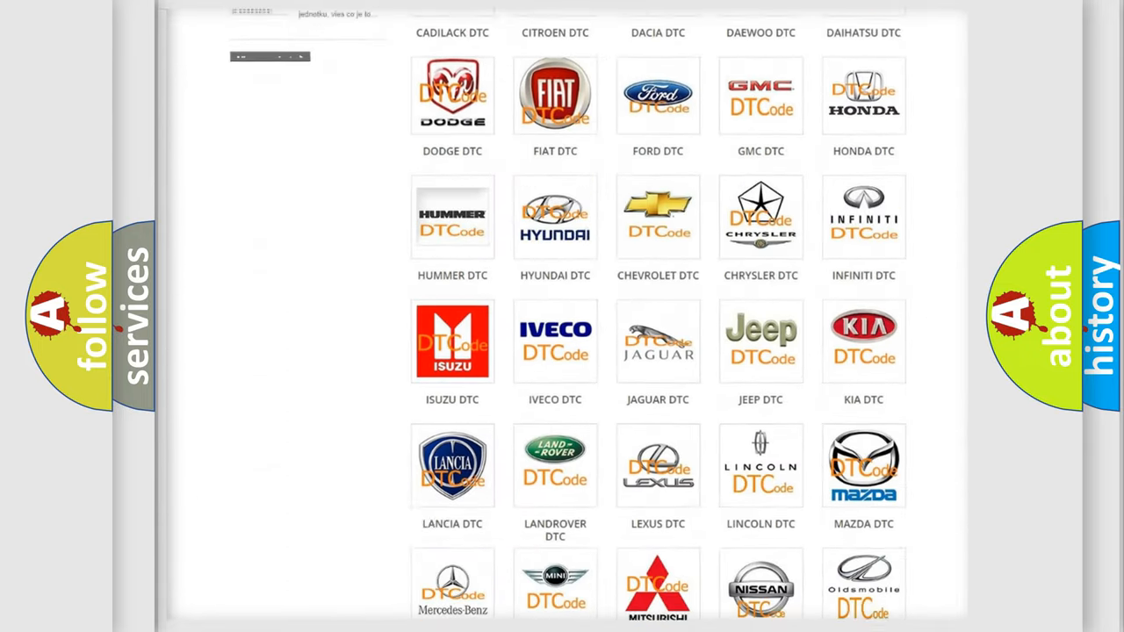
{"action": "scroll", "scroll_direction": "down", "scroll_amount": 3}
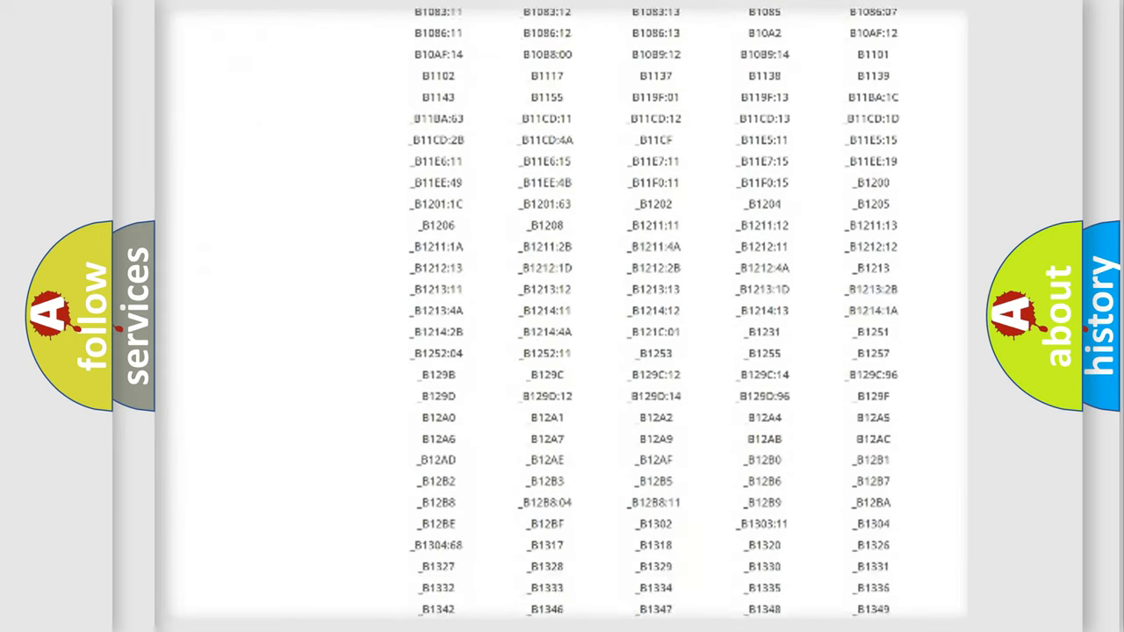
{"action": "scroll", "scroll_direction": "down", "scroll_amount": 3}
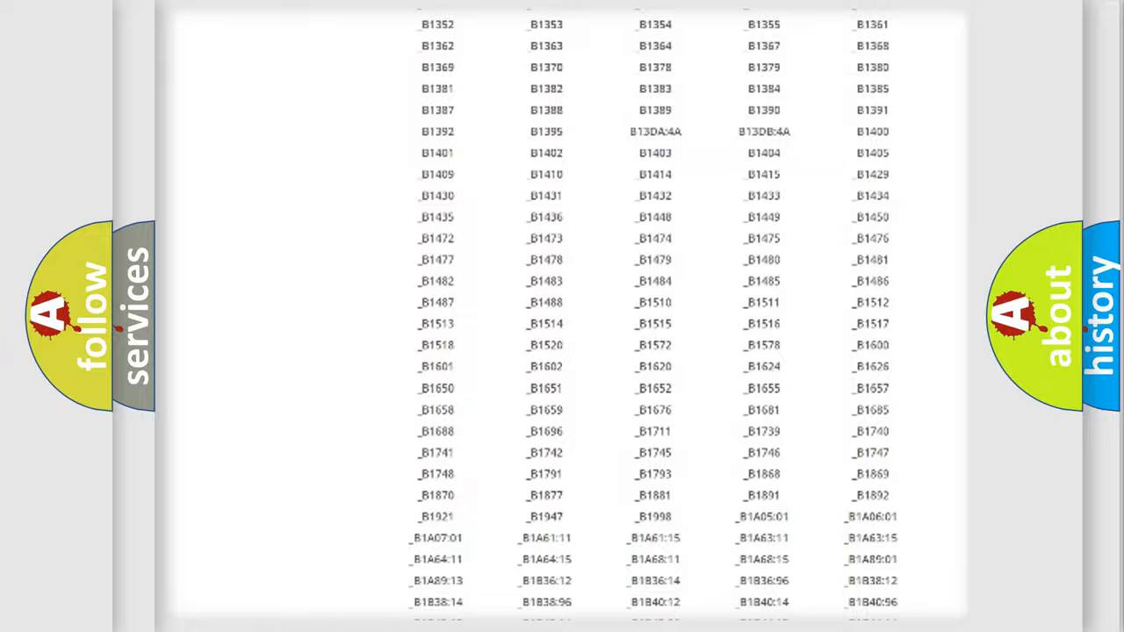
{"action": "scroll", "scroll_direction": "up", "scroll_amount": 3}
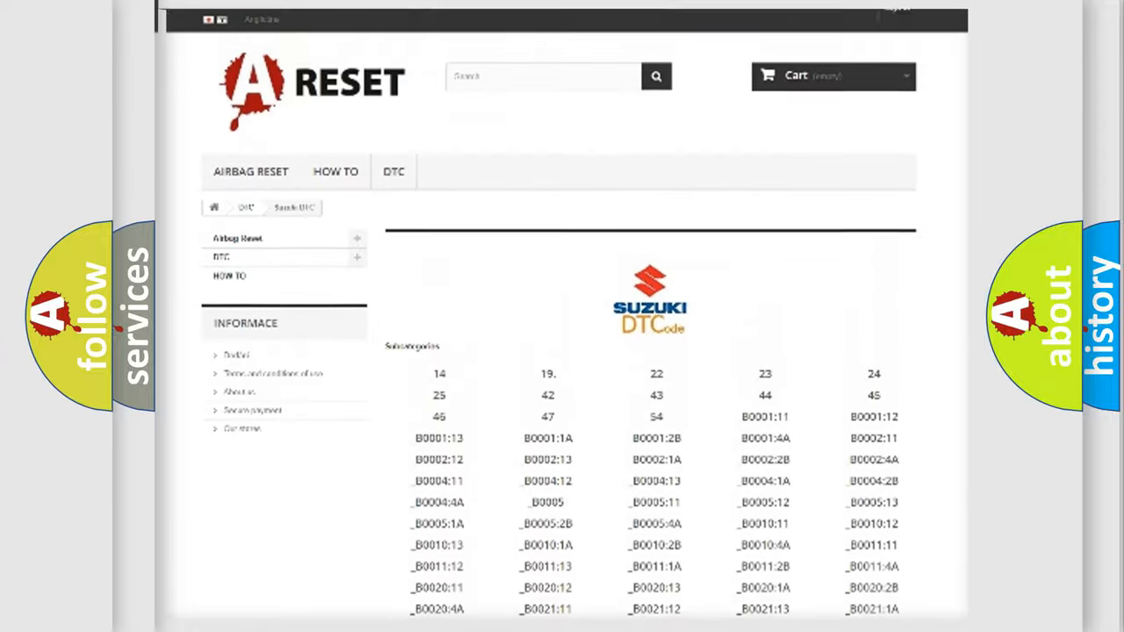